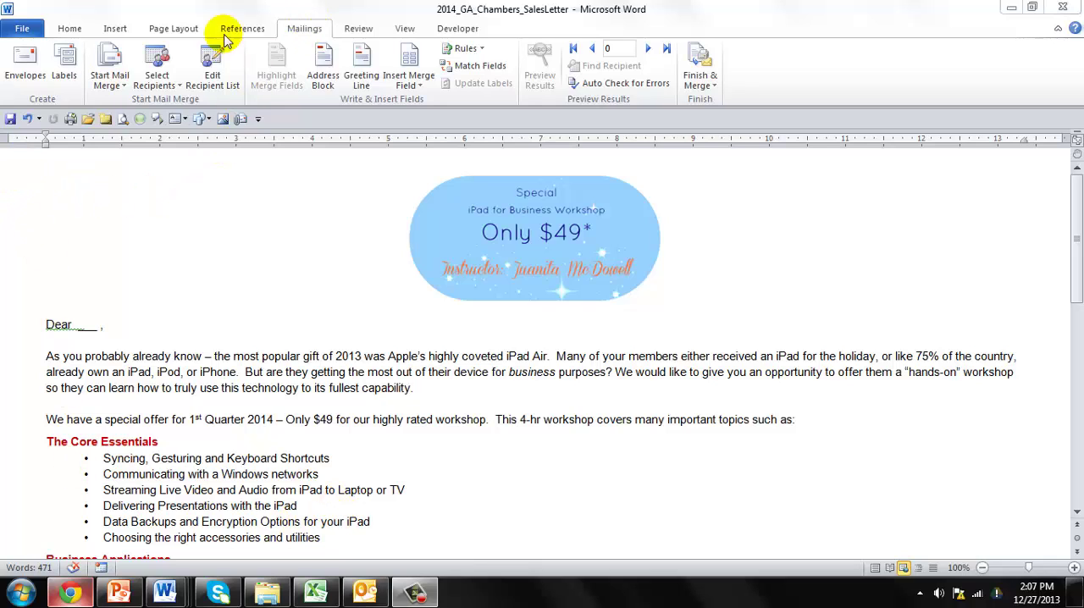
# - Choose Outlook Contacts as the recipient source for the sales letter's mail merge
pyautogui.click(109, 67)
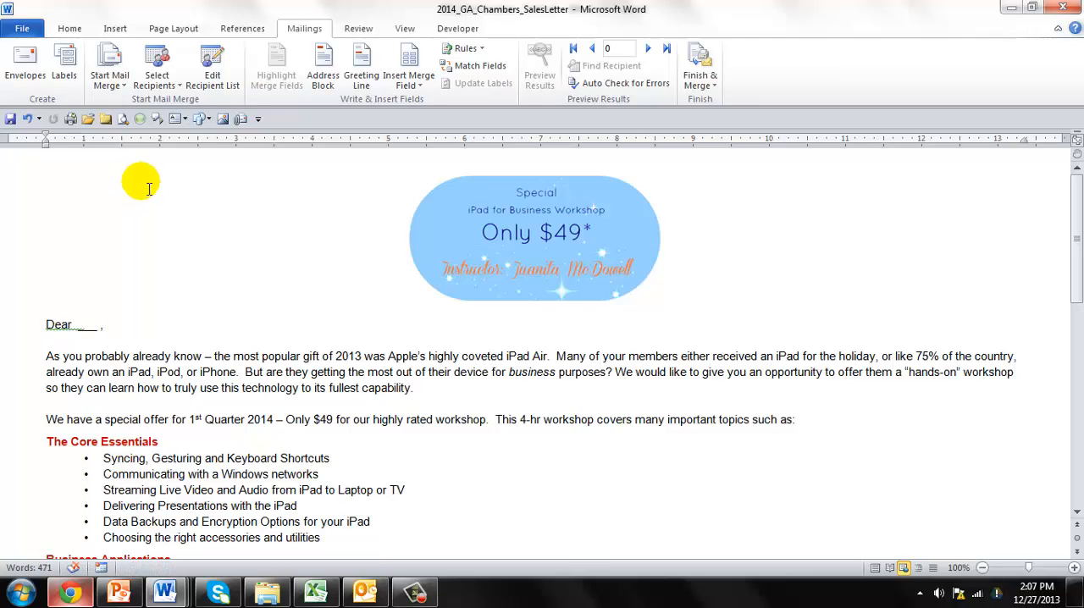
pyautogui.click(156, 67)
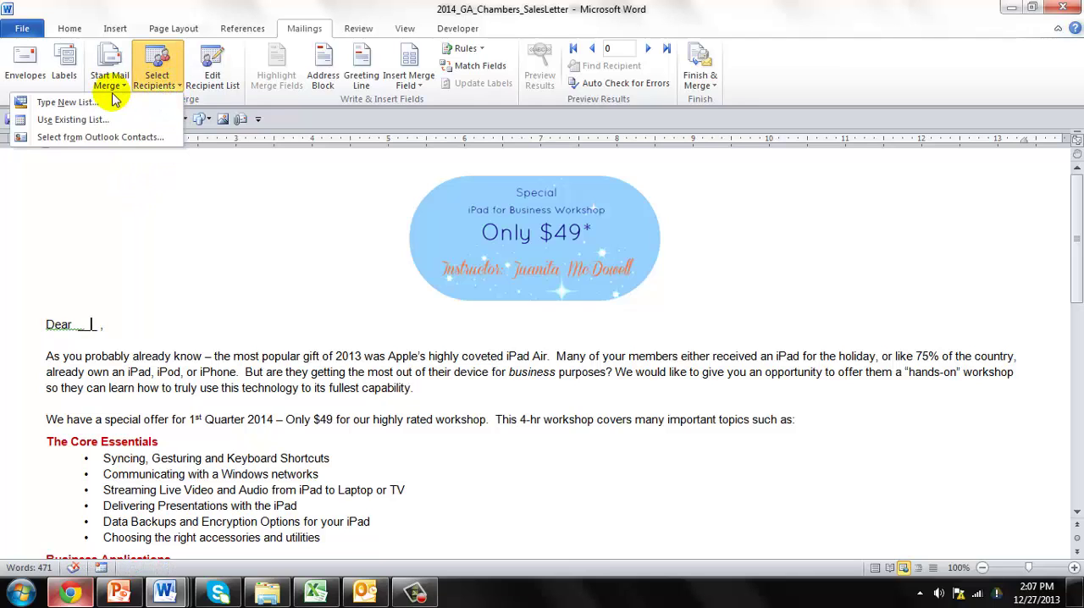
pyautogui.moveTo(100, 137)
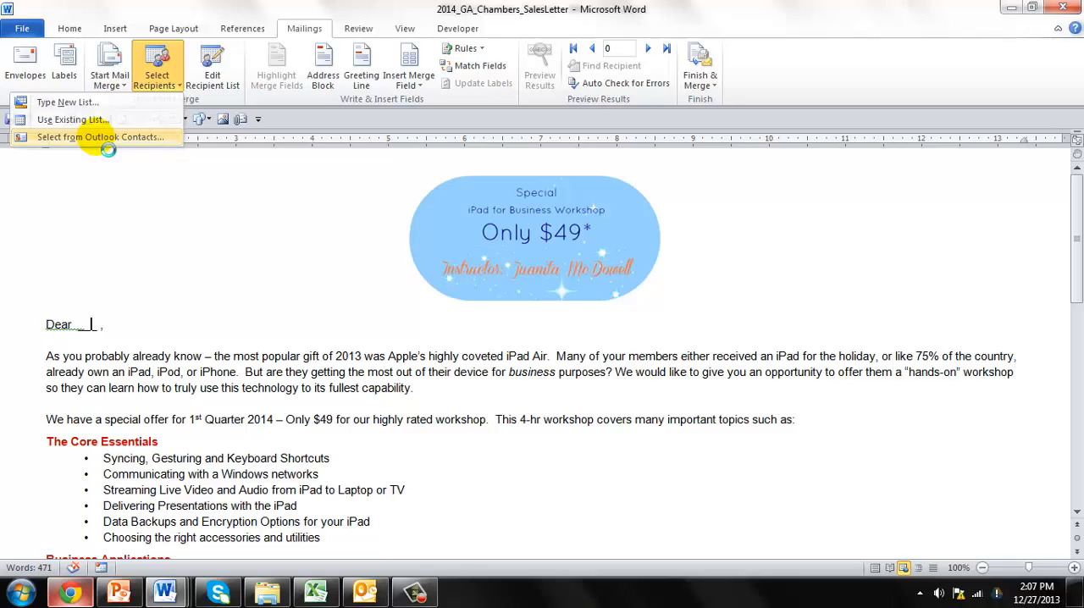
pyautogui.click(101, 137)
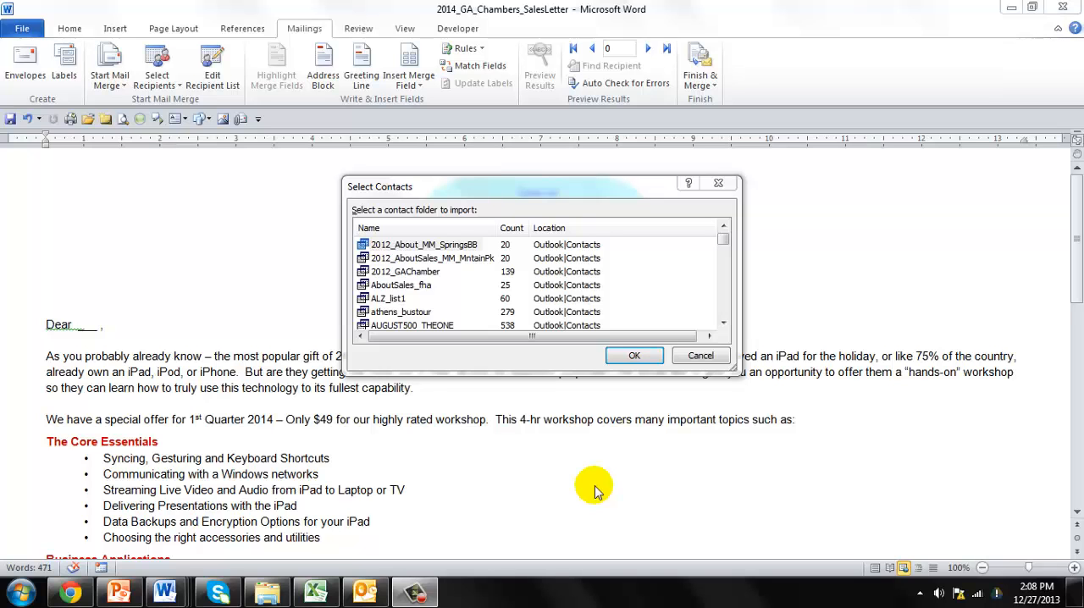
pyautogui.moveTo(579, 457)
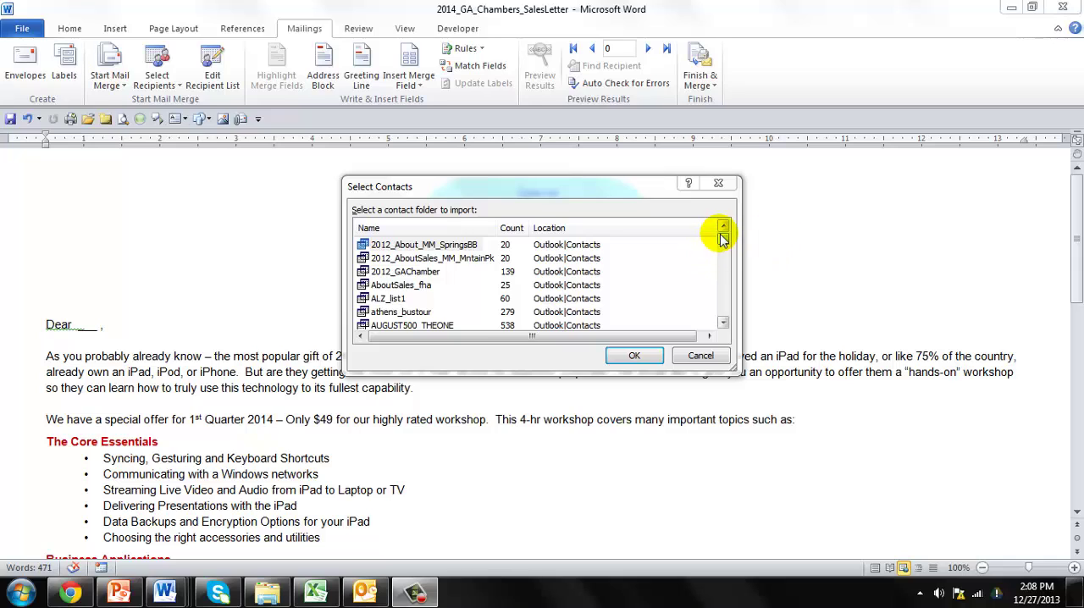
# - Pick the 2012_GAChamber contact folder and load it into Mail Merge Recipients
pyautogui.click(419, 244)
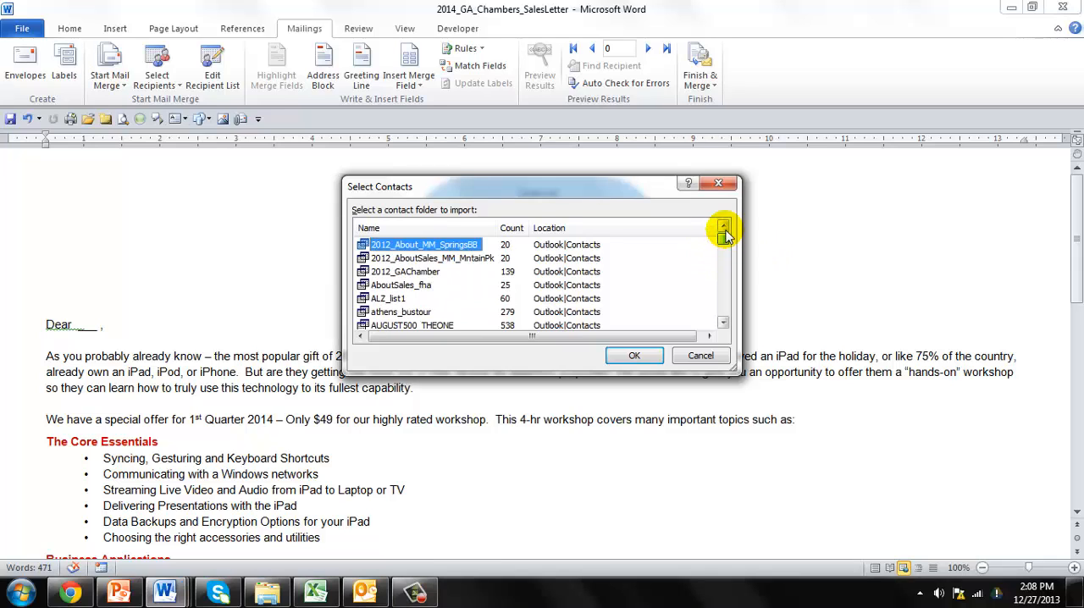
pyautogui.click(404, 271)
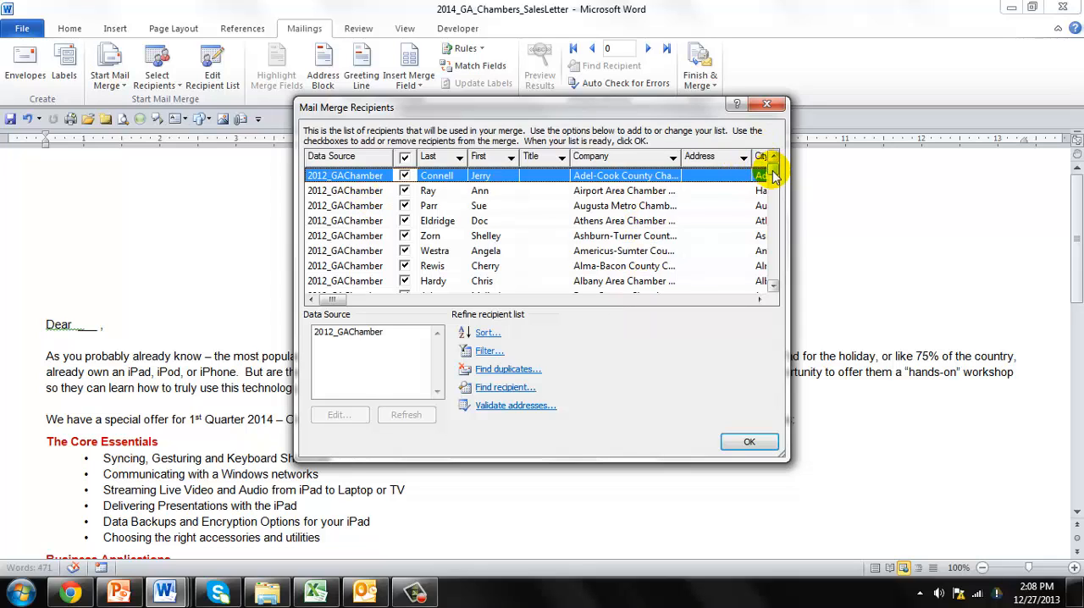
# - Uncheck Willie and the blank-name Jackson County contact, then confirm the recipient list
pyautogui.scroll(-3)
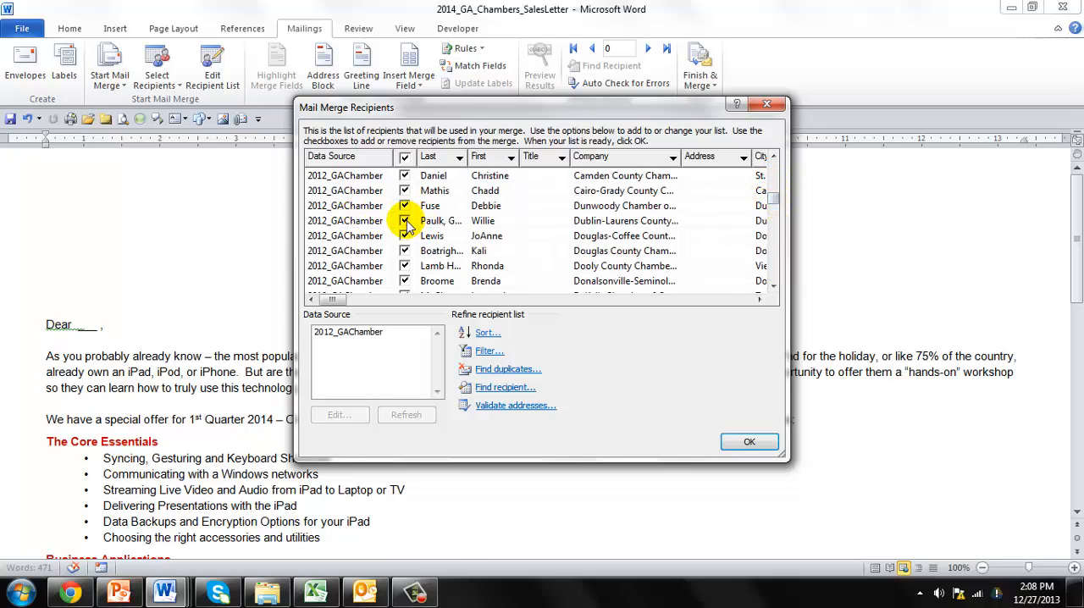
pyautogui.click(406, 220)
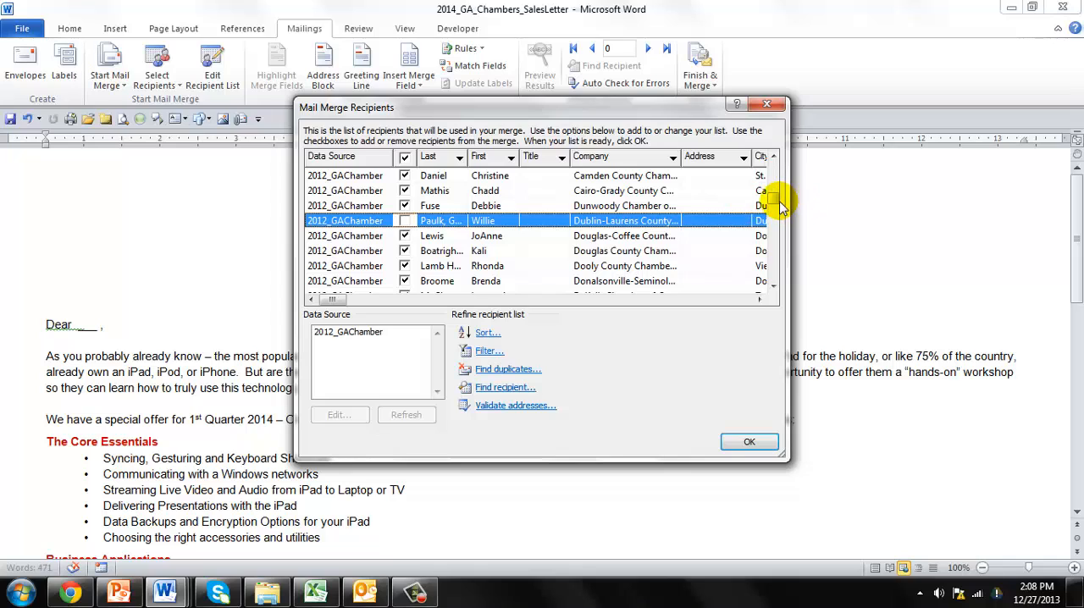
pyautogui.scroll(-3)
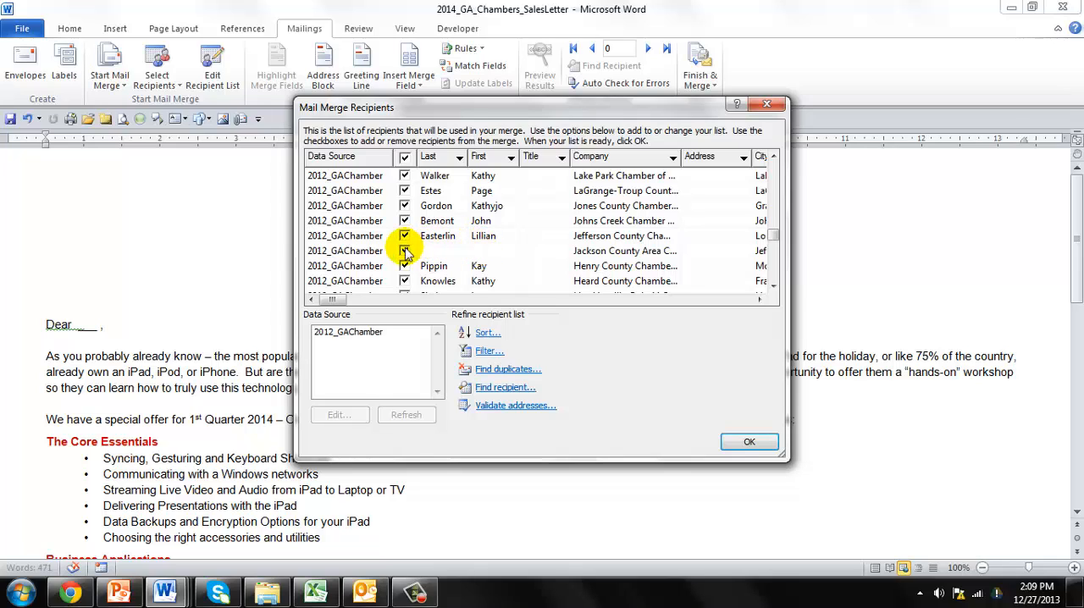
pyautogui.click(404, 251)
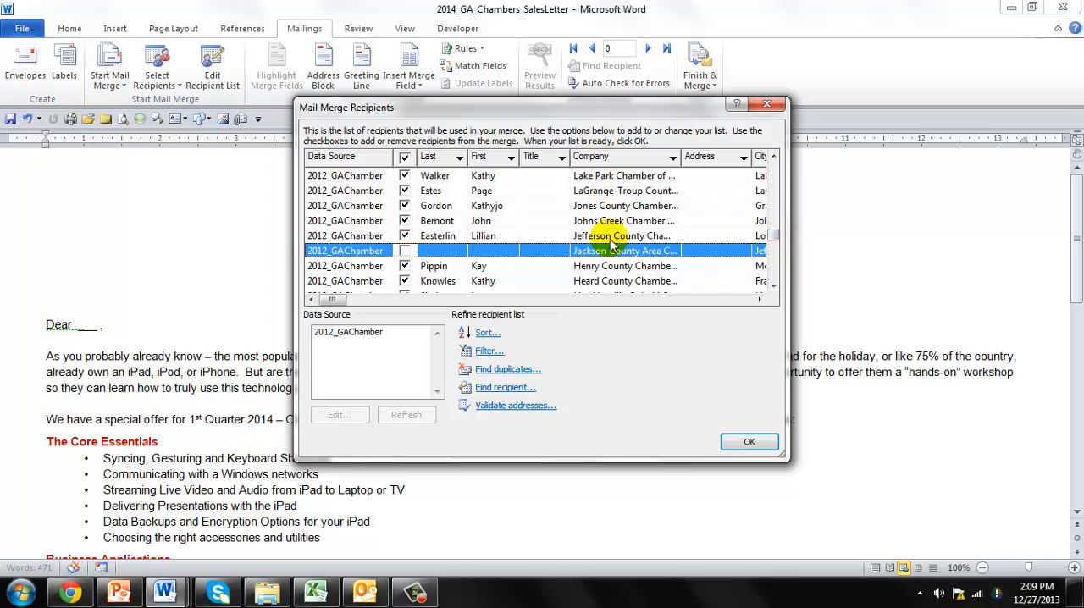
pyautogui.moveTo(773, 240)
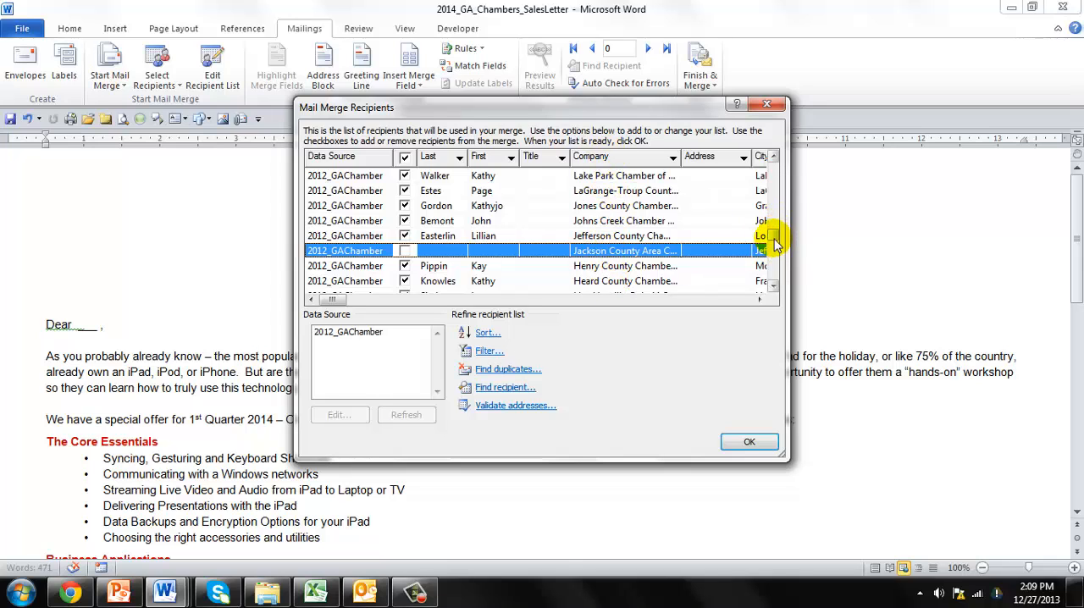
pyautogui.scroll(-3)
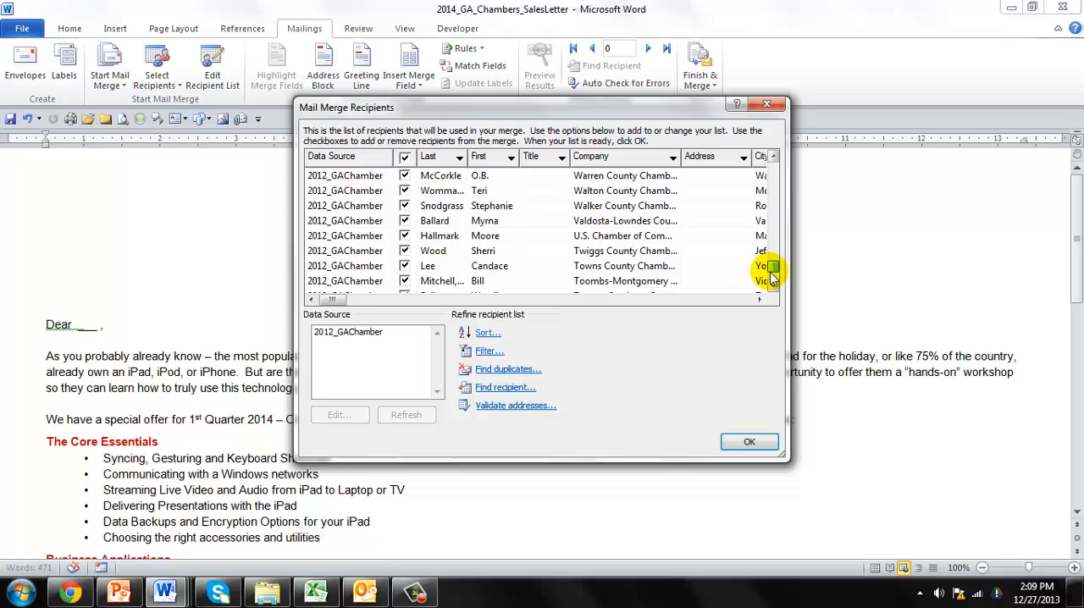
pyautogui.scroll(-3)
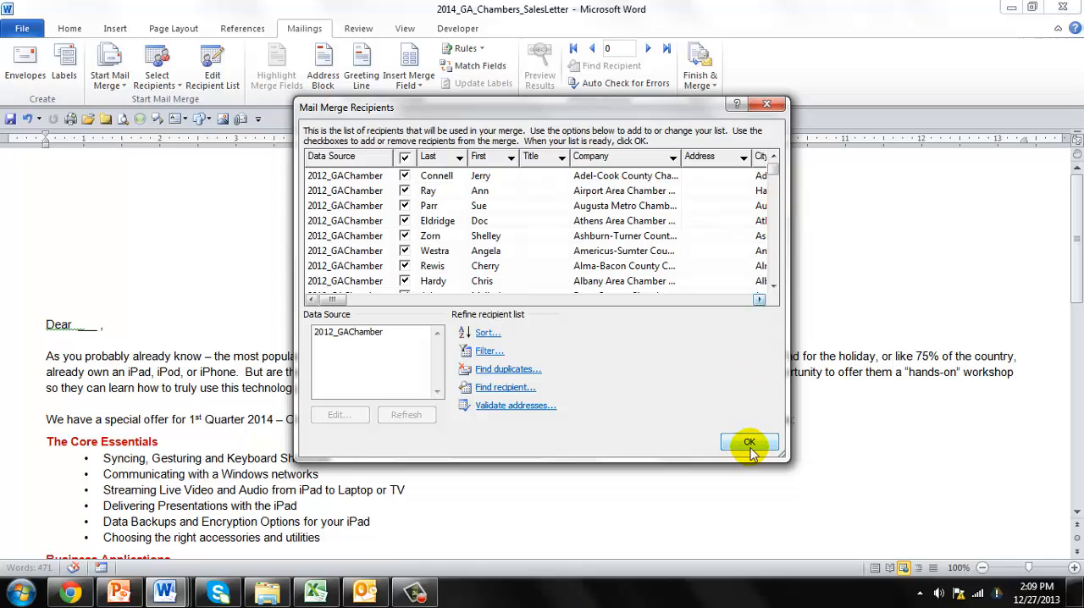
pyautogui.click(749, 441)
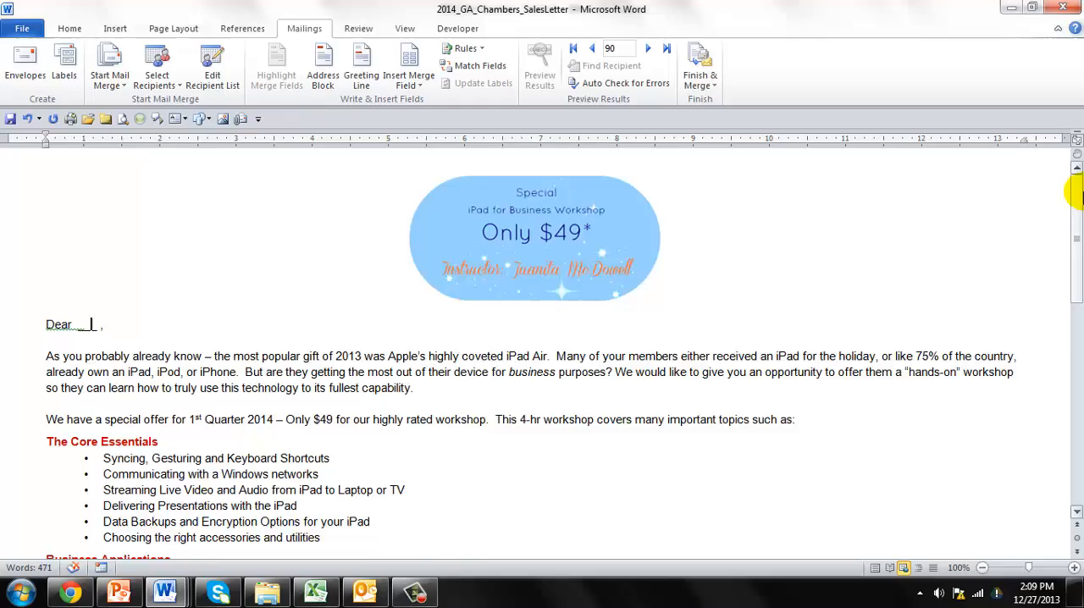
# - Insert the «First» merge field after 'Dear' so the greeting reads 'Dear «First»'
pyautogui.scroll(-3)
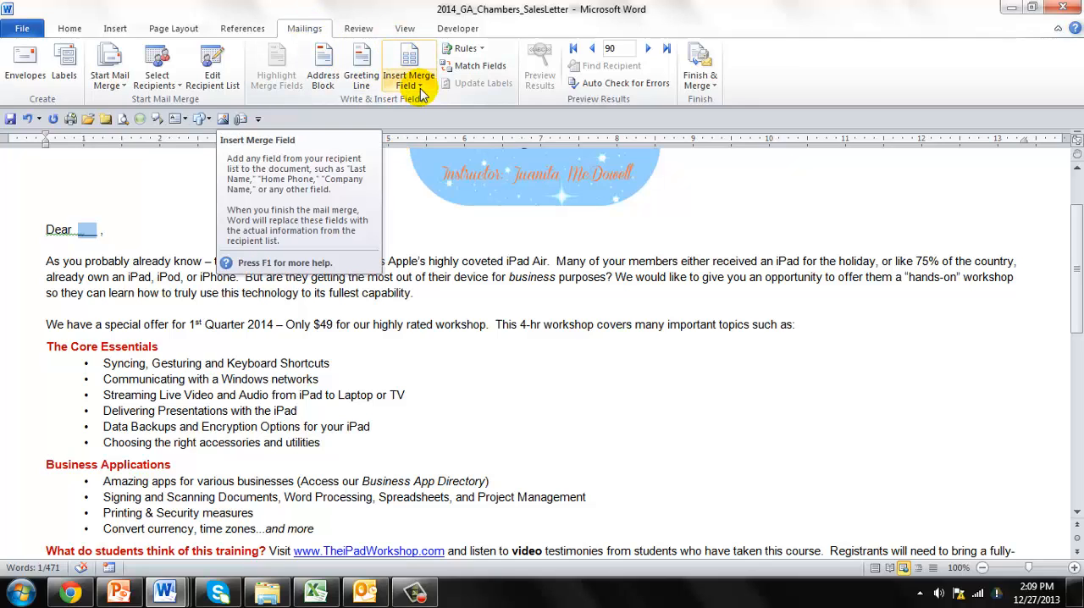
pyautogui.click(405, 68)
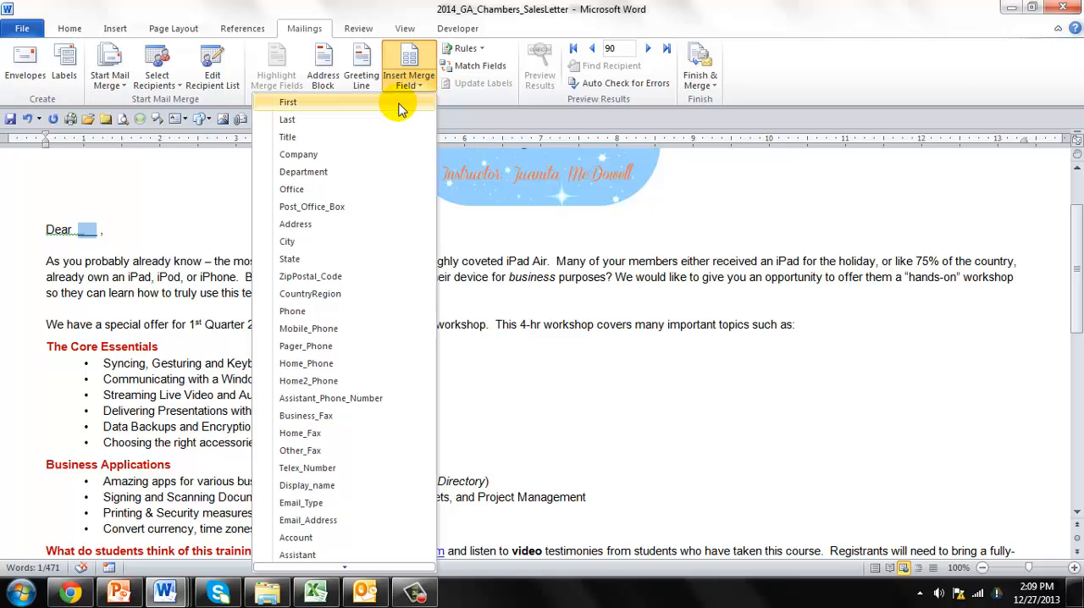
pyautogui.click(288, 102)
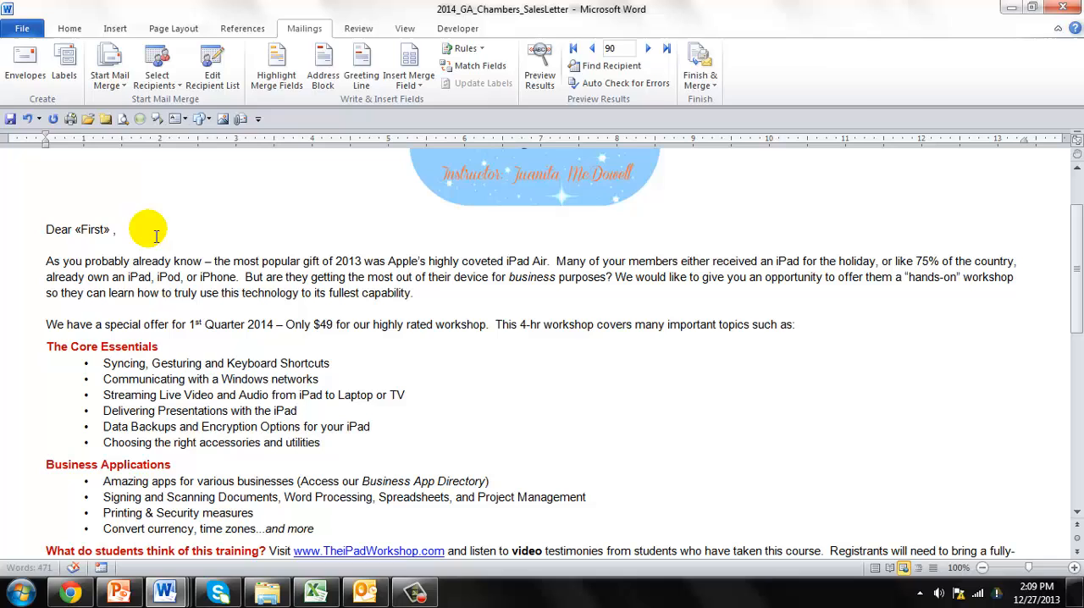
pyautogui.click(69, 28)
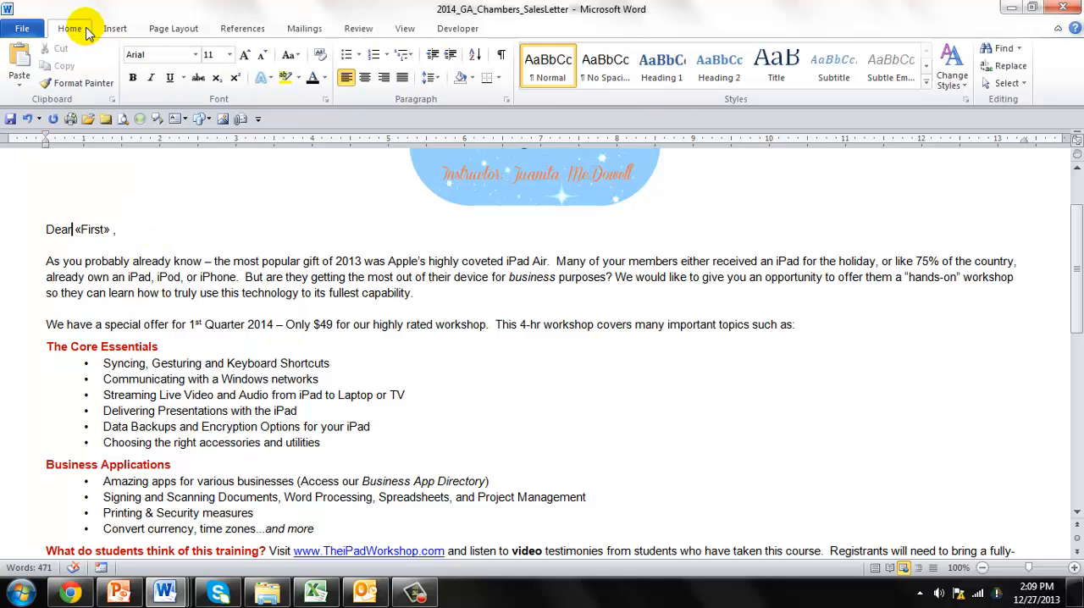
pyautogui.click(499, 54)
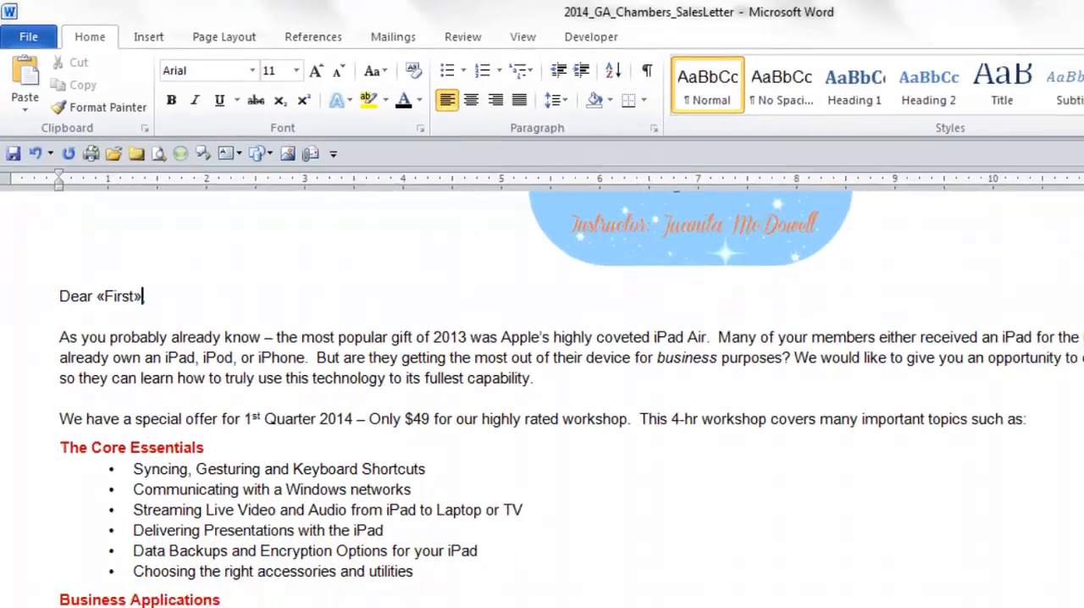
pyautogui.scroll(-3)
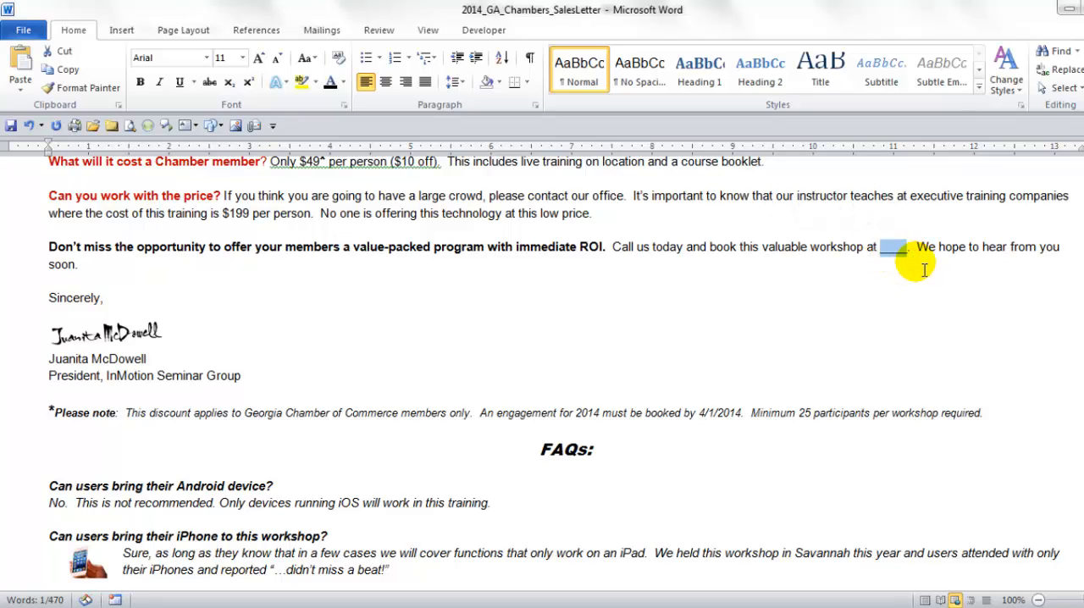
pyautogui.moveTo(386, 16)
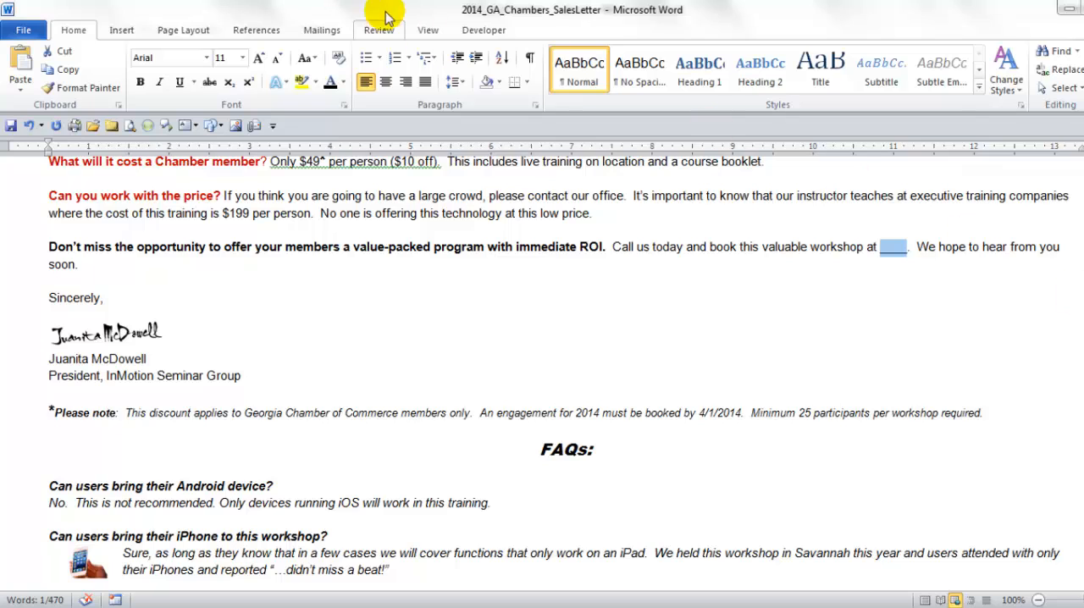
# - Add «Company» after 'workshop at' and toggle Show/Hide ¶ on and off to check
pyautogui.click(321, 29)
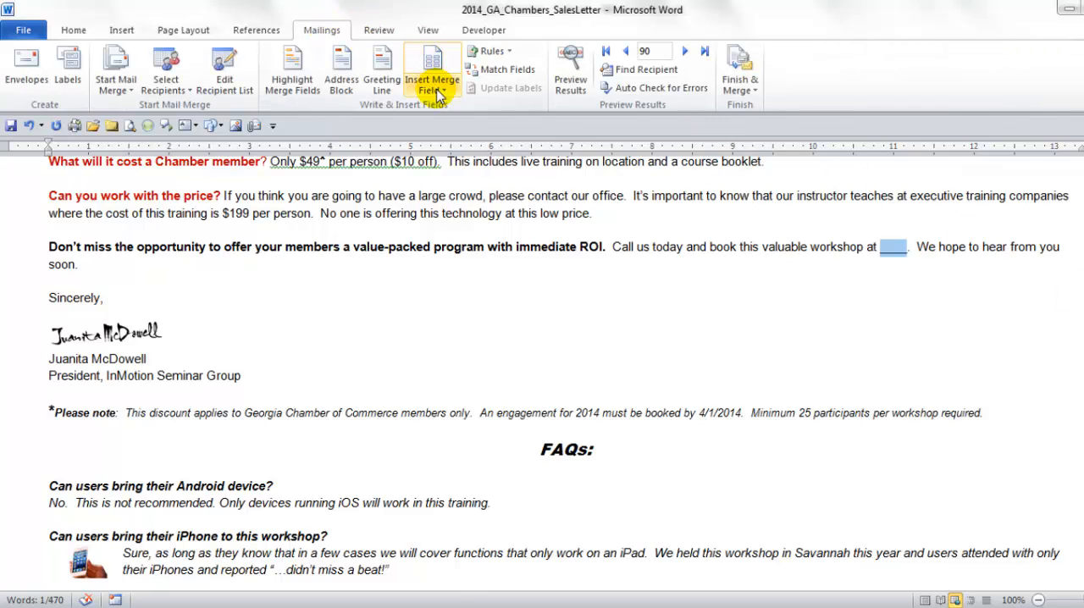
pyautogui.click(432, 68)
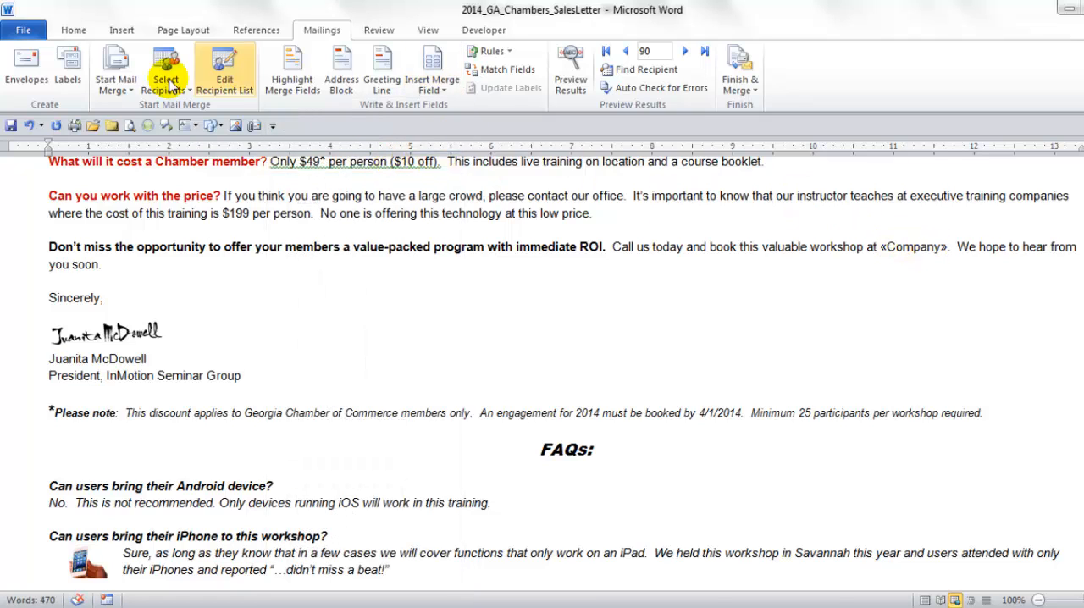
pyautogui.click(73, 30)
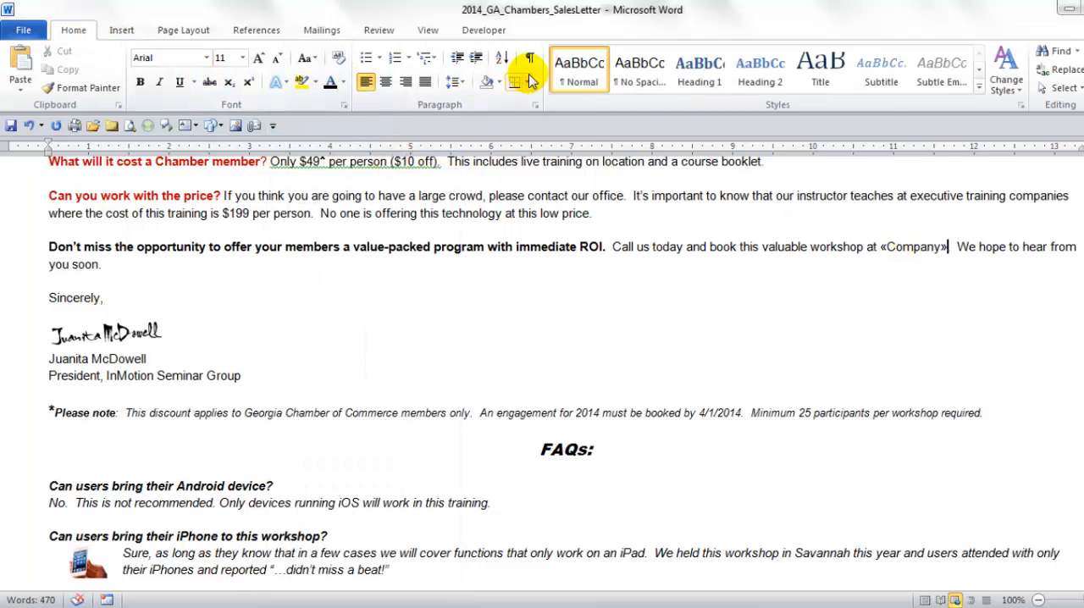
pyautogui.click(528, 58)
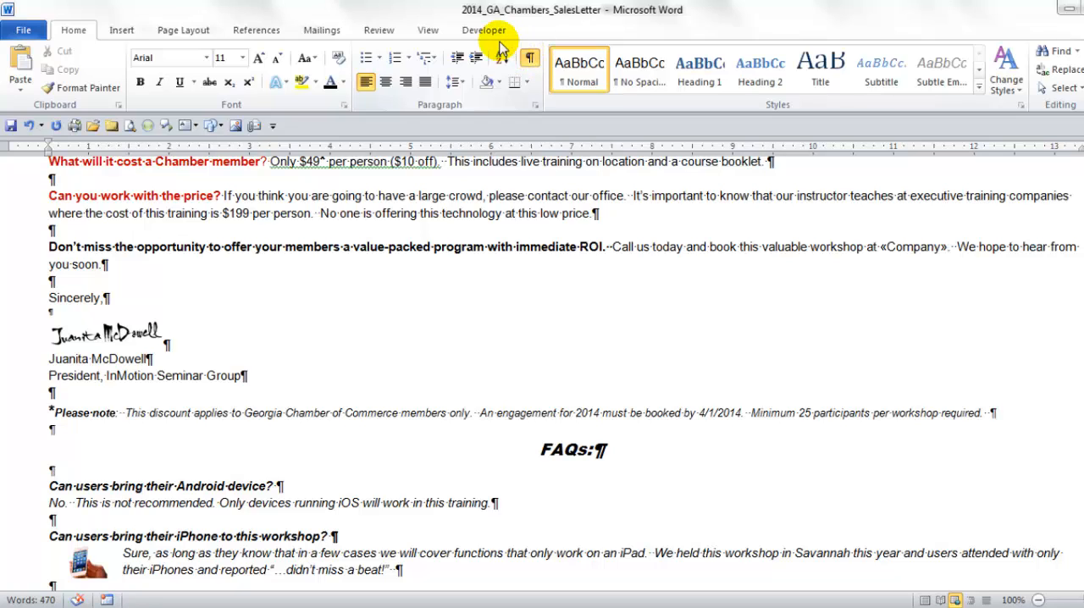
pyautogui.click(529, 58)
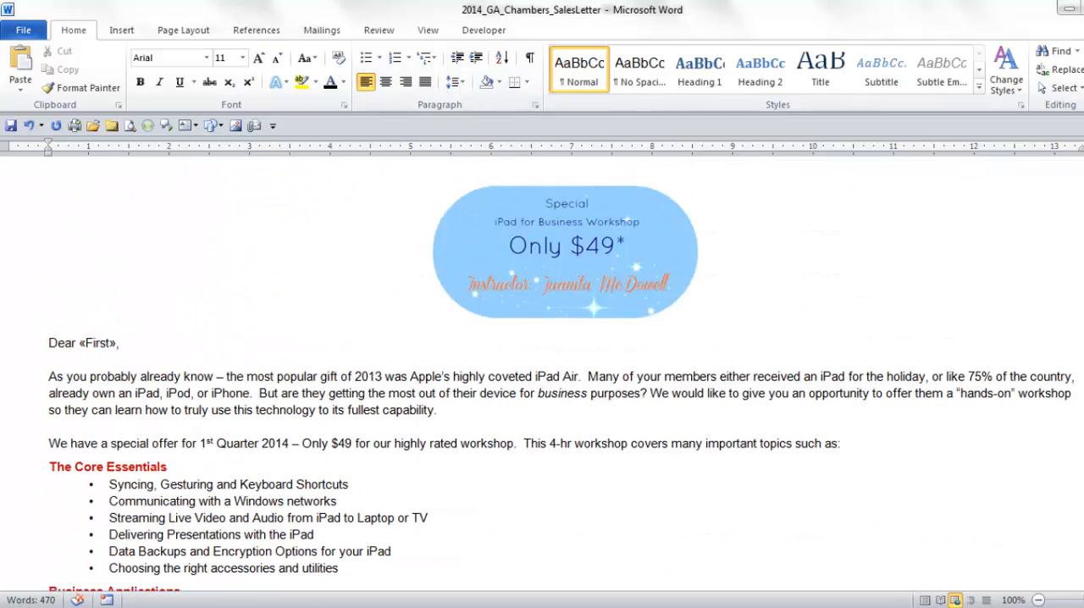
pyautogui.click(321, 30)
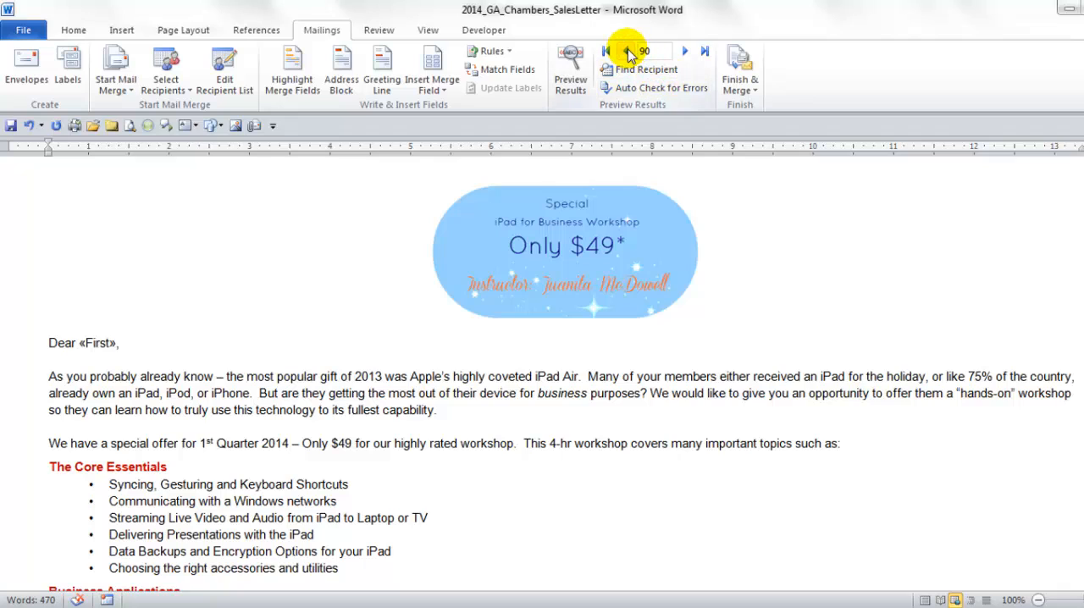
pyautogui.click(684, 51)
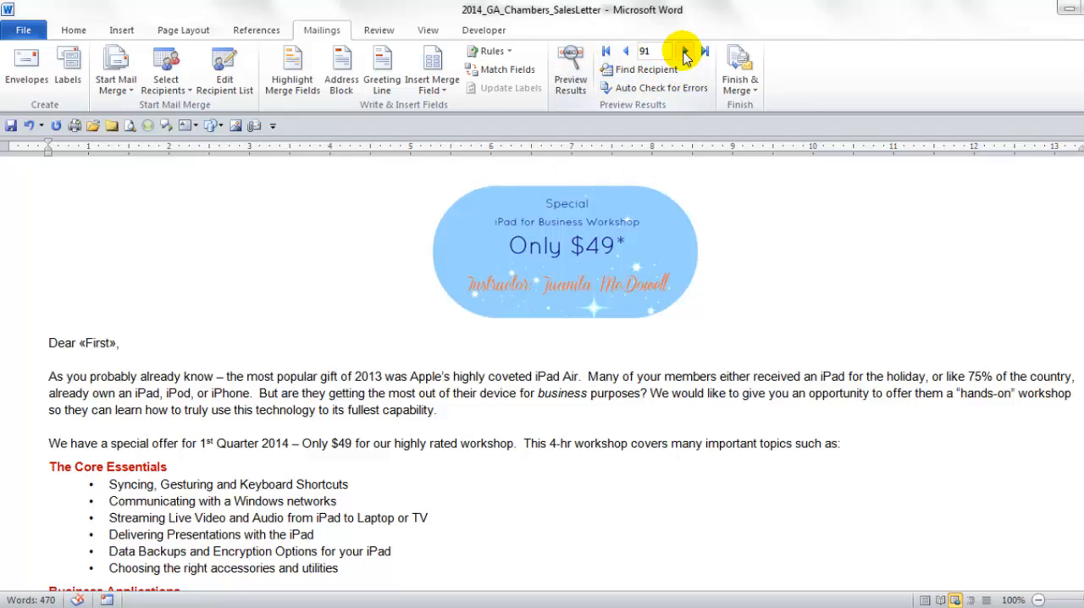
pyautogui.click(570, 70)
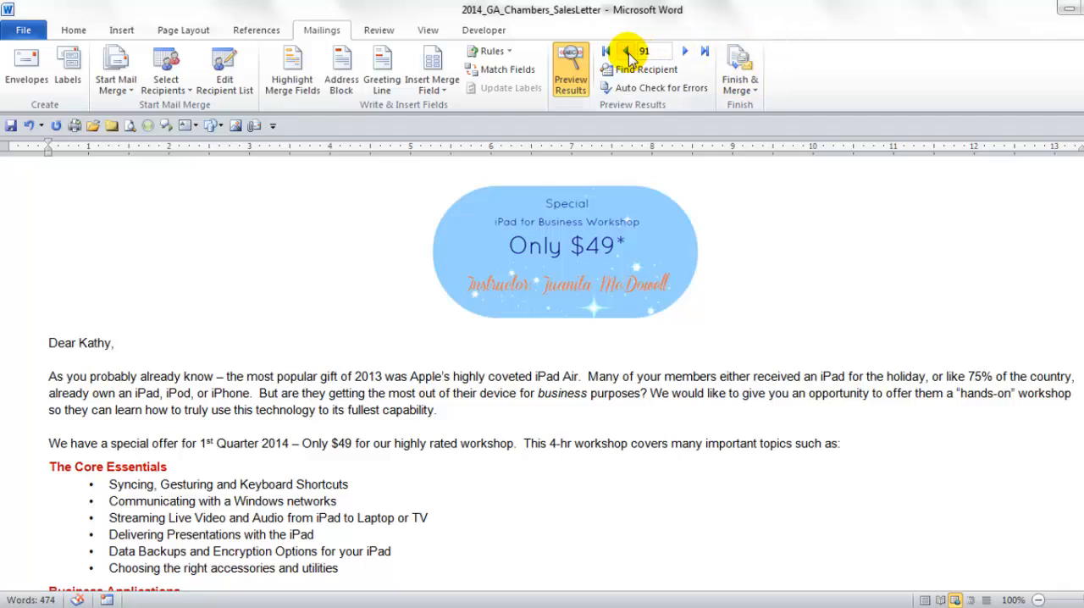
pyautogui.click(626, 49)
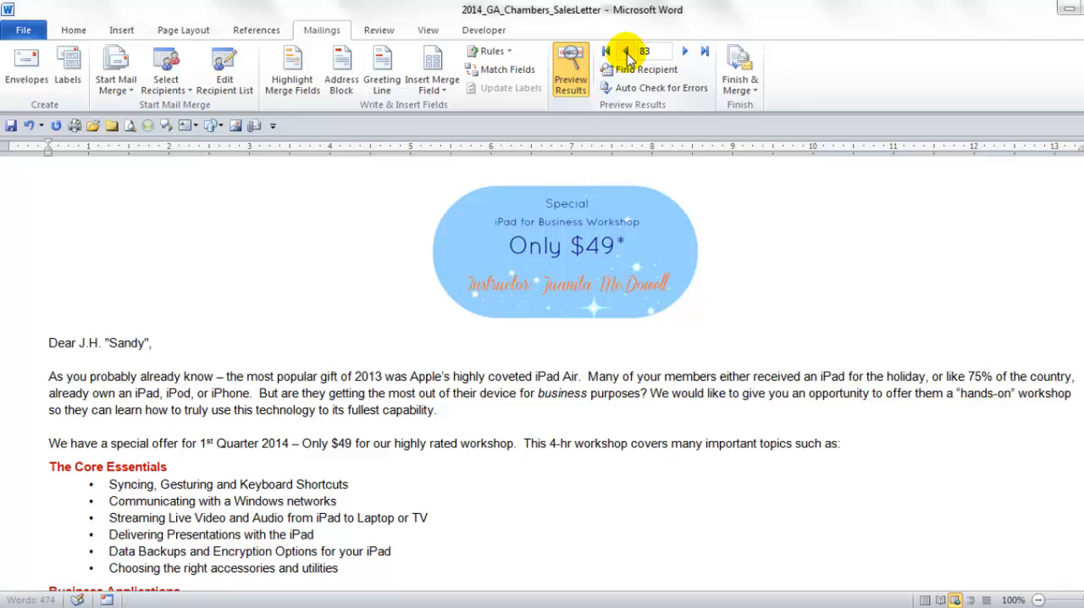
pyautogui.click(621, 49)
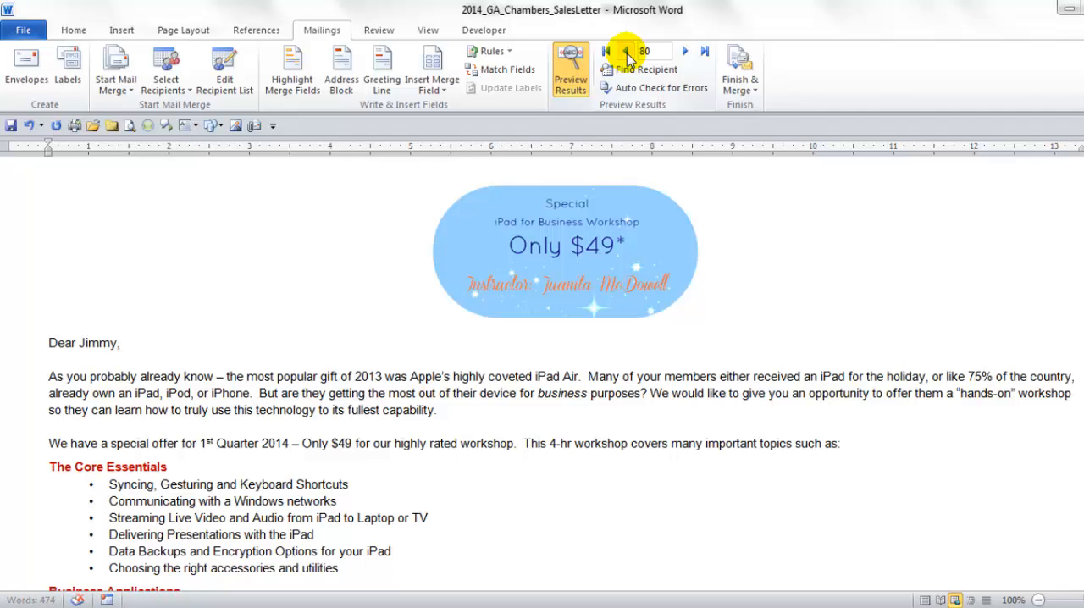
pyautogui.scroll(-3)
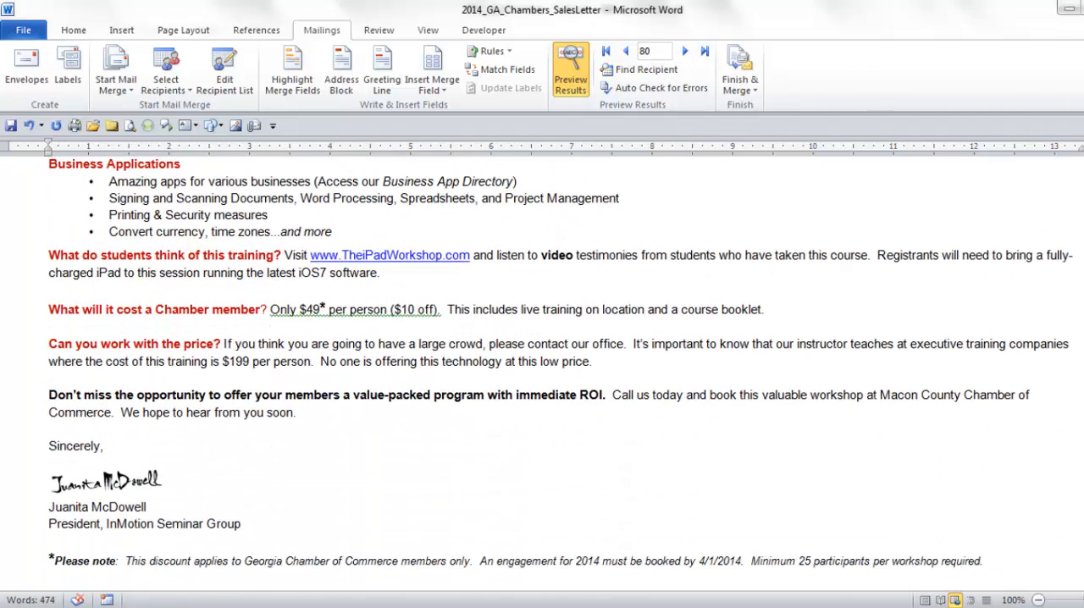
pyautogui.scroll(-3)
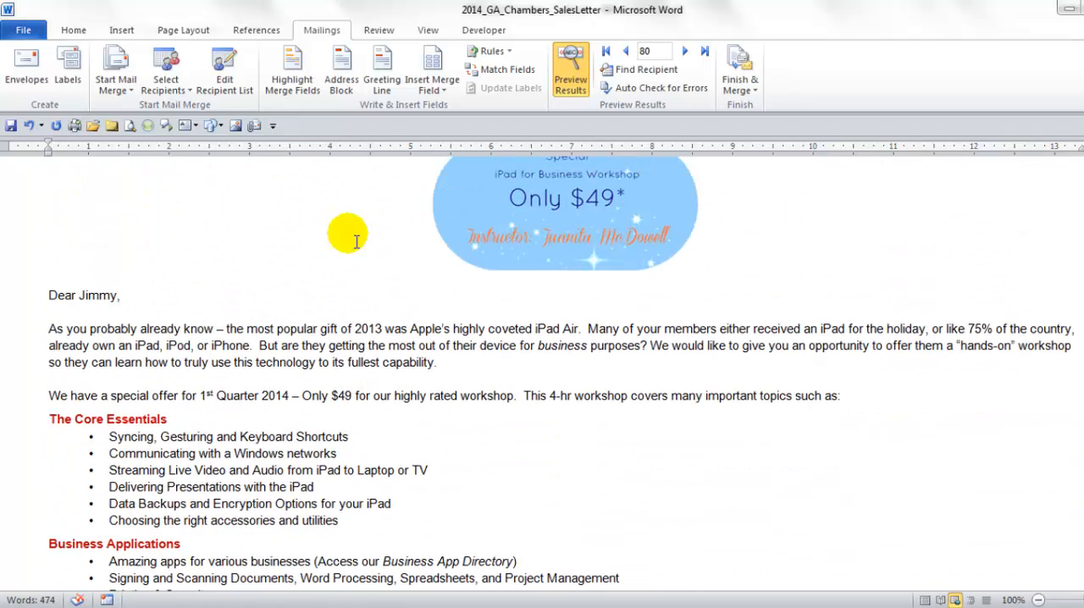
pyautogui.click(684, 51)
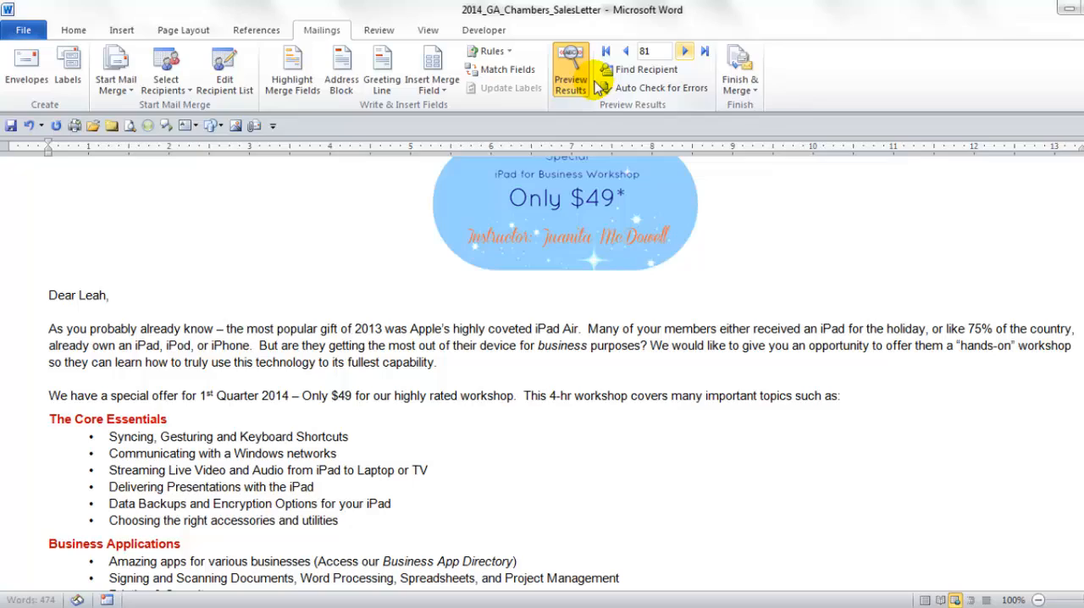
pyautogui.scroll(-3)
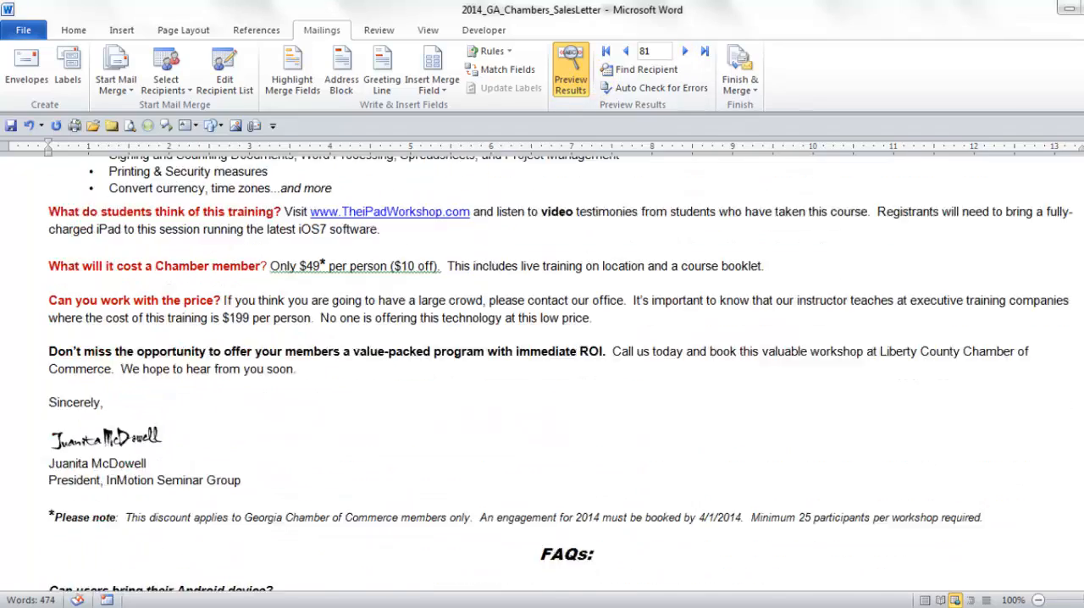
pyautogui.scroll(-3)
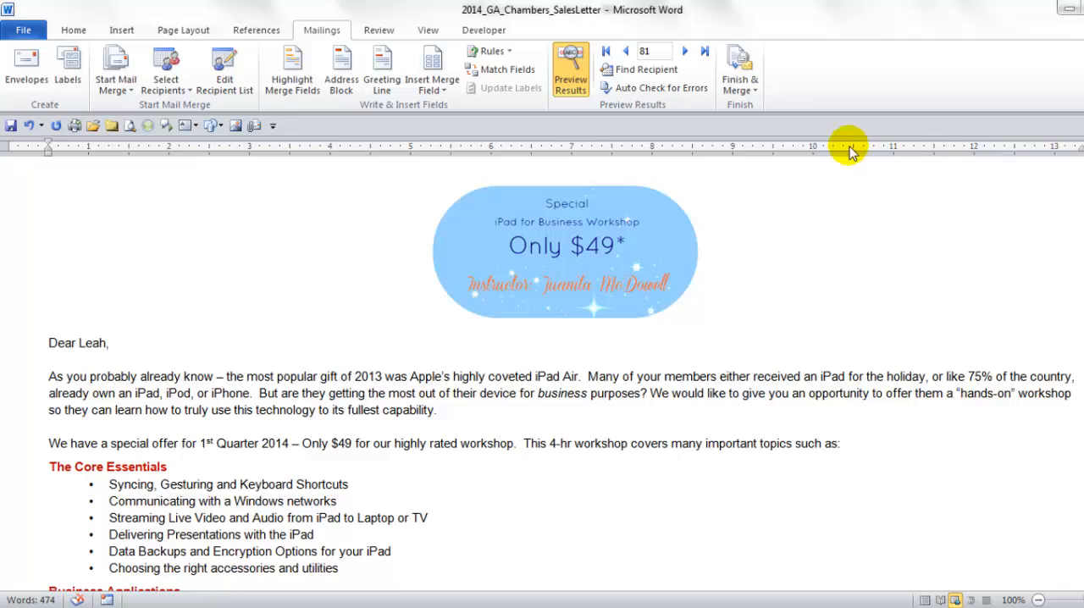
pyautogui.moveTo(740, 81)
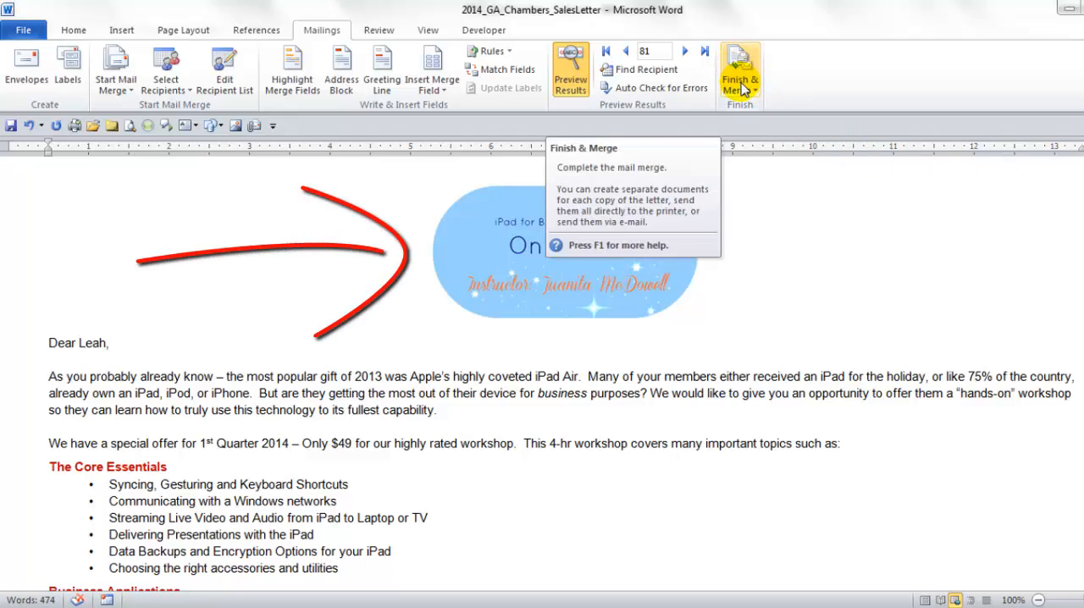
# - Merge to email for all records with subject 'iPad for Business in 2014'
pyautogui.click(739, 72)
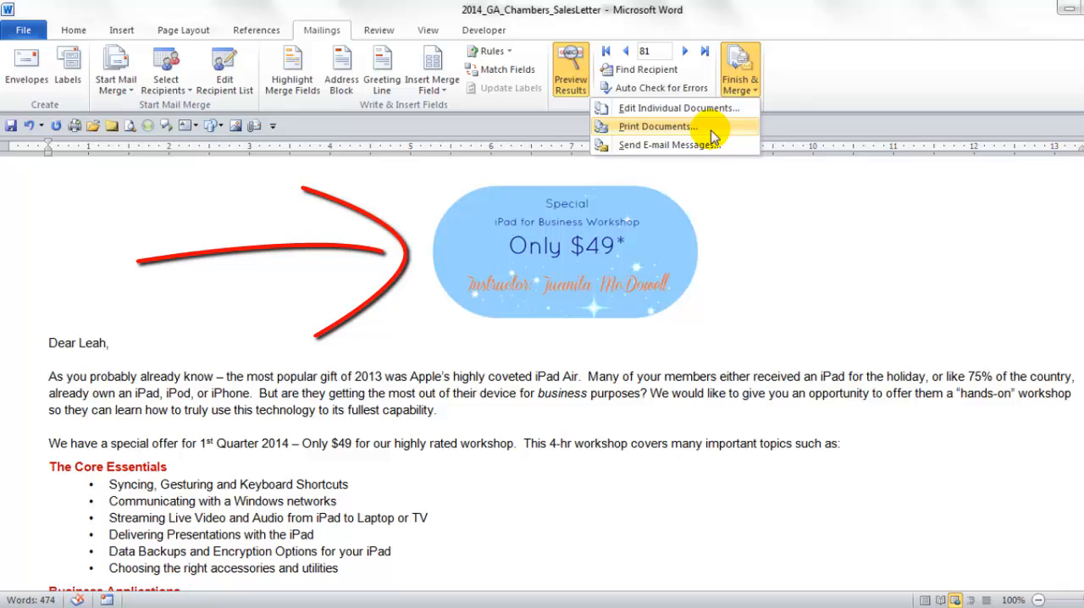
pyautogui.moveTo(691, 145)
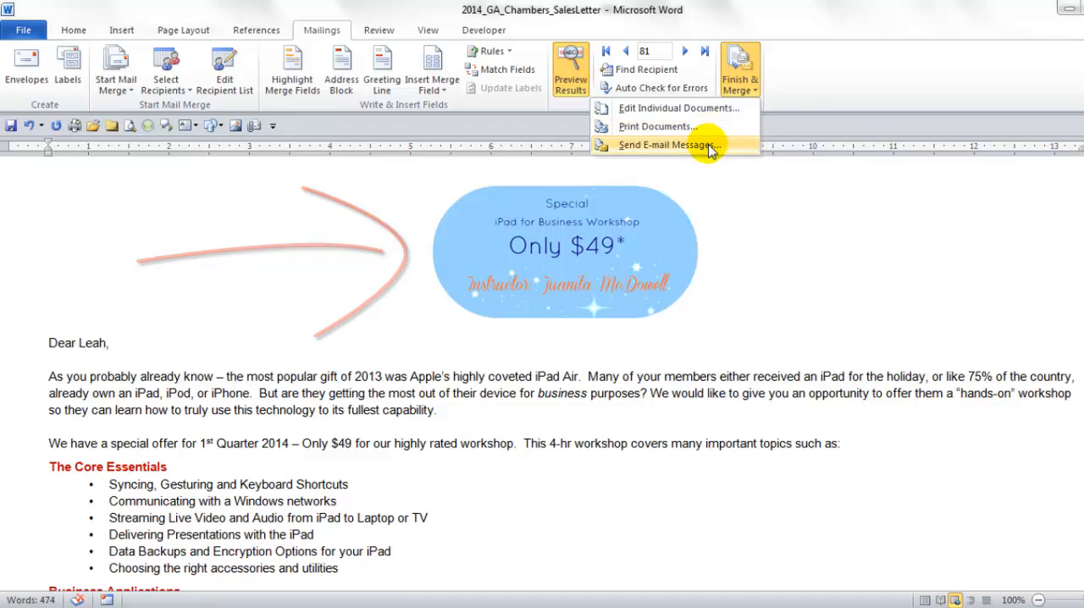
pyautogui.click(660, 144)
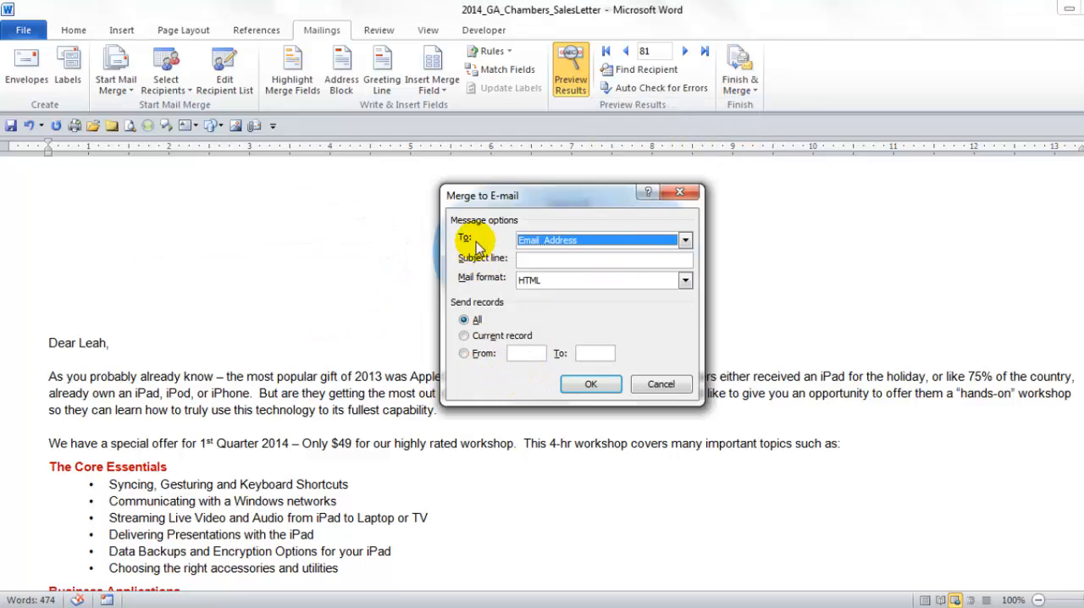
pyautogui.click(597, 258)
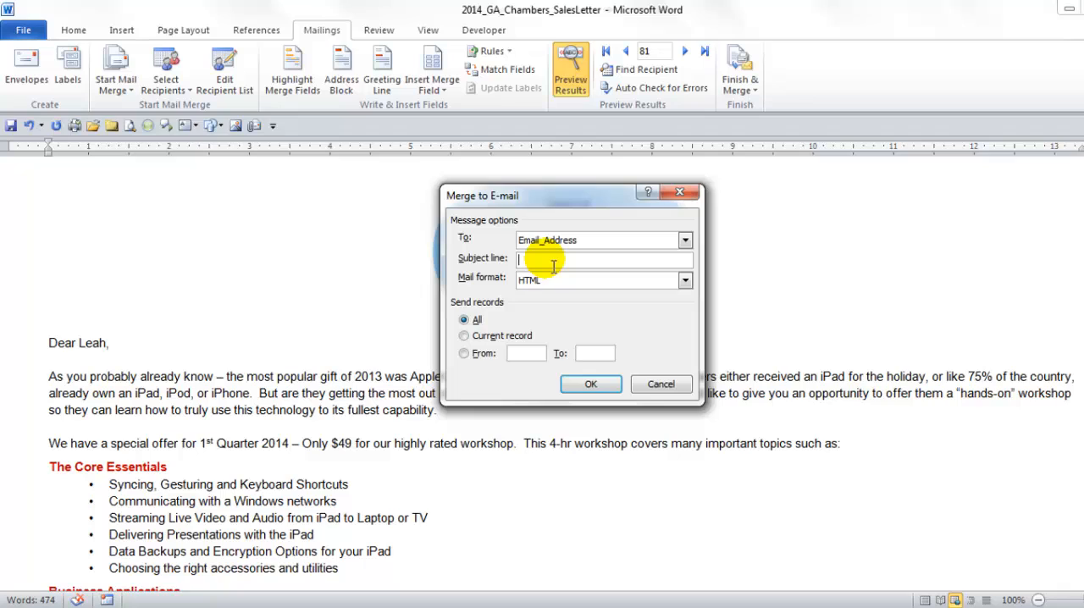
pyautogui.write('iP')
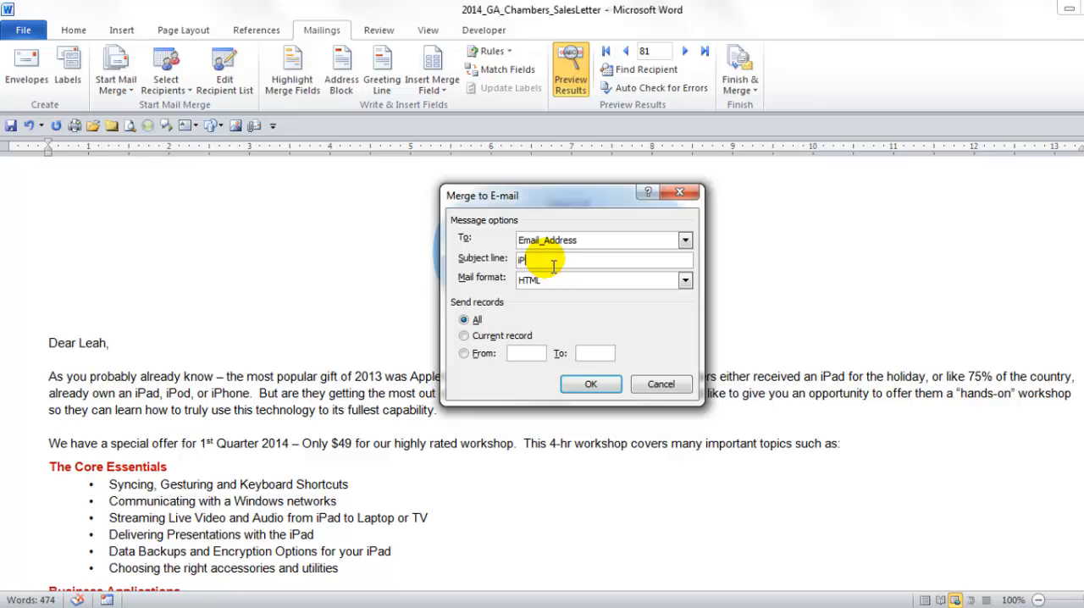
pyautogui.write('Pad for Business in 2014')
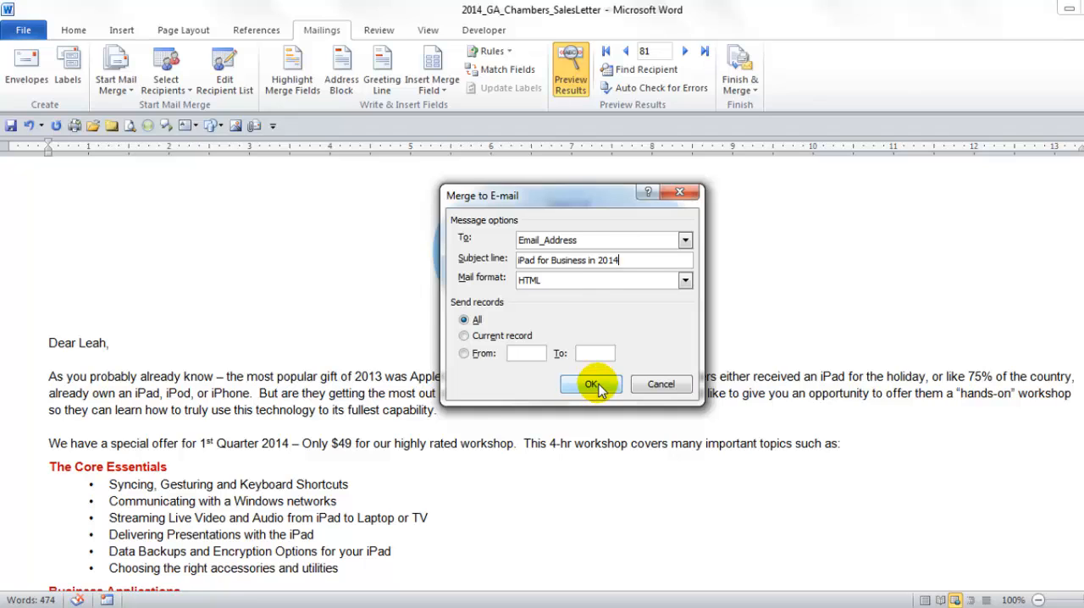
pyautogui.click(591, 385)
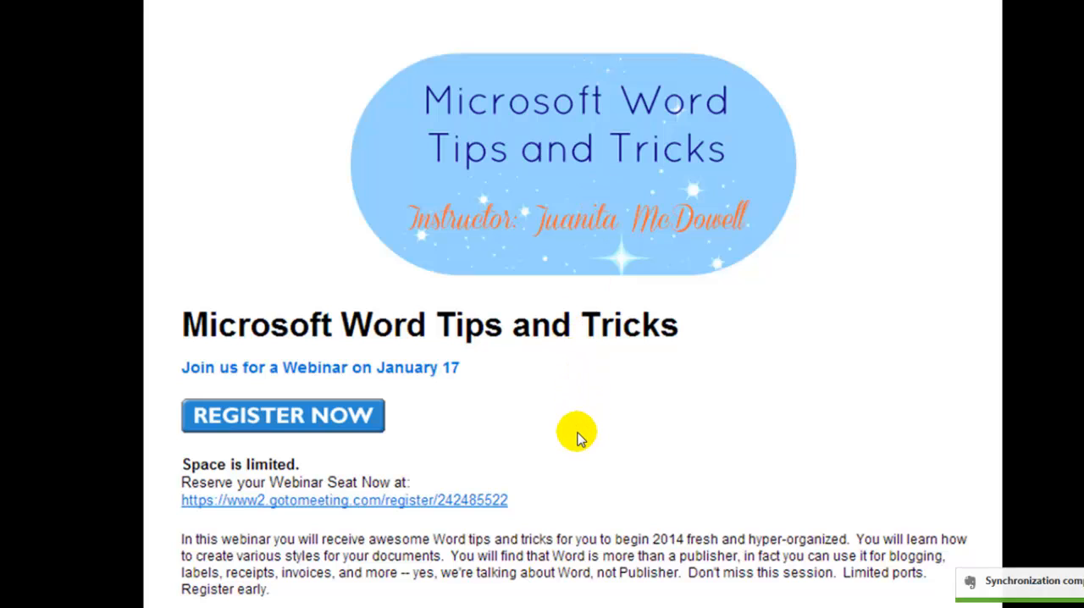